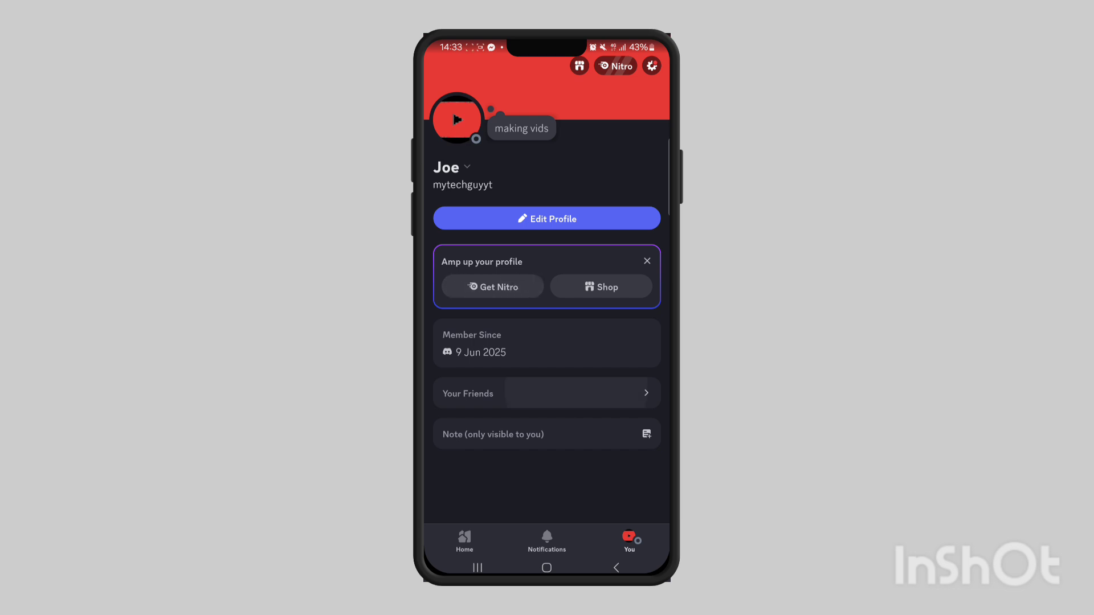
{"action": "left_click", "coordinate": [547, 393]}
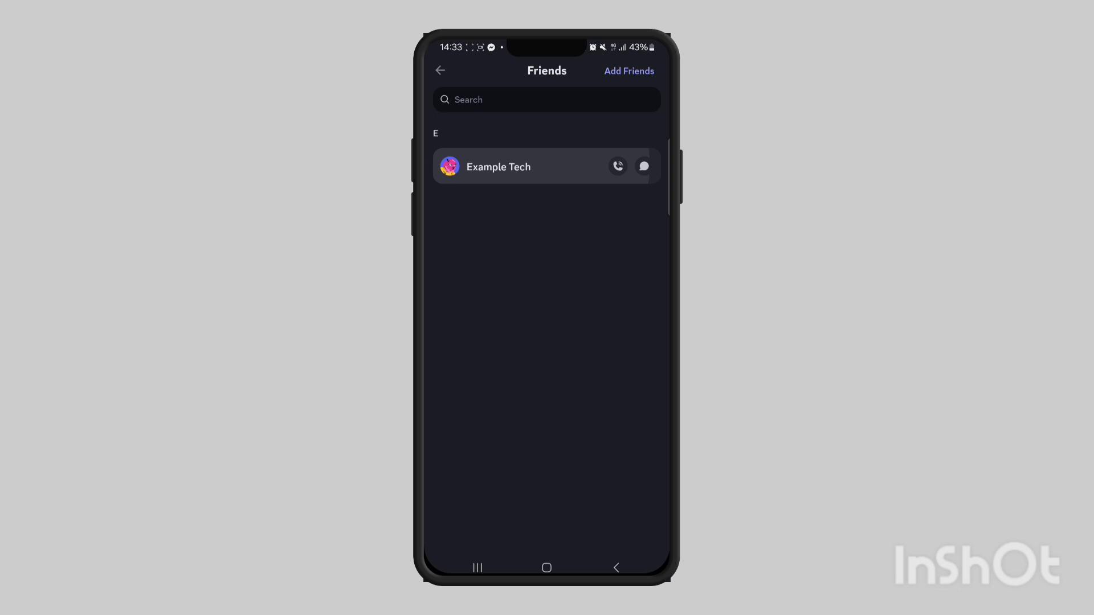
{"action": "left_click", "coordinate": [521, 166]}
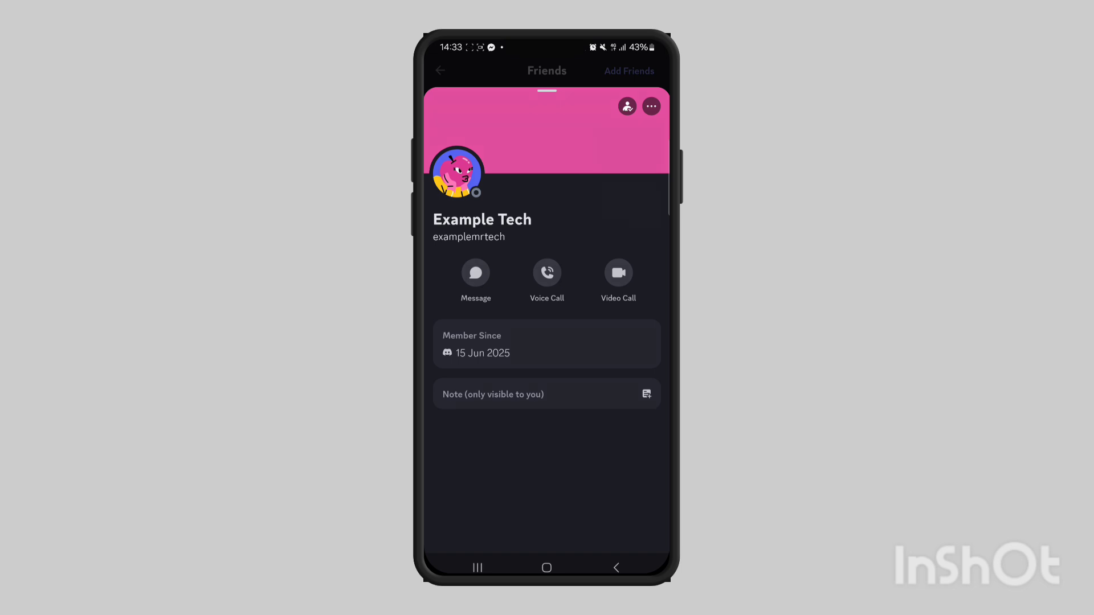
Start Report User Profile for Example Tech and continue past its introduction.
{"action": "left_click", "coordinate": [650, 106]}
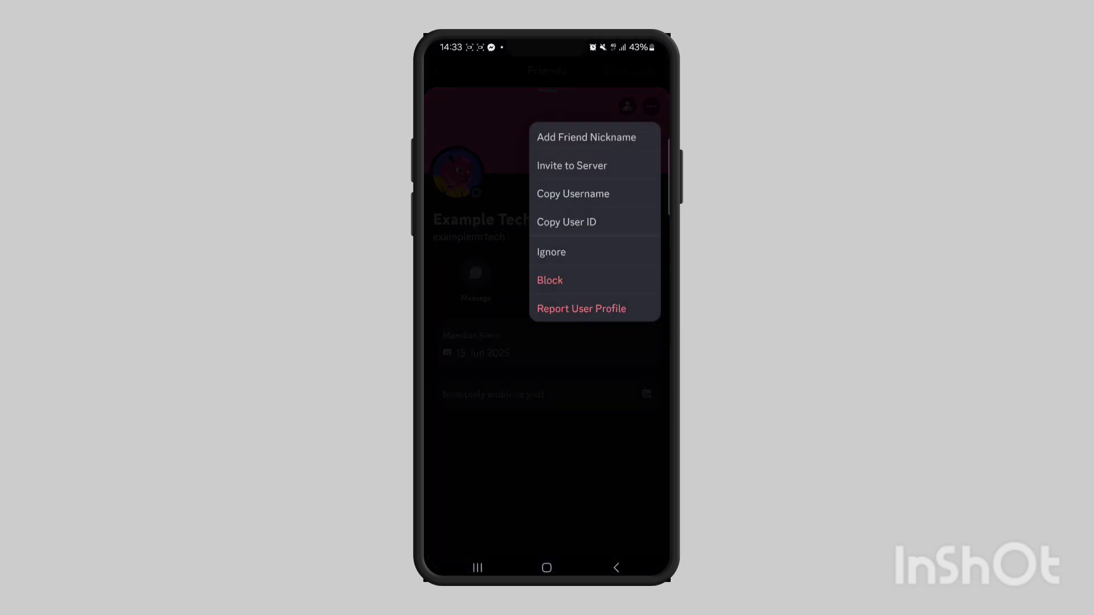
{"action": "left_click", "coordinate": [581, 309]}
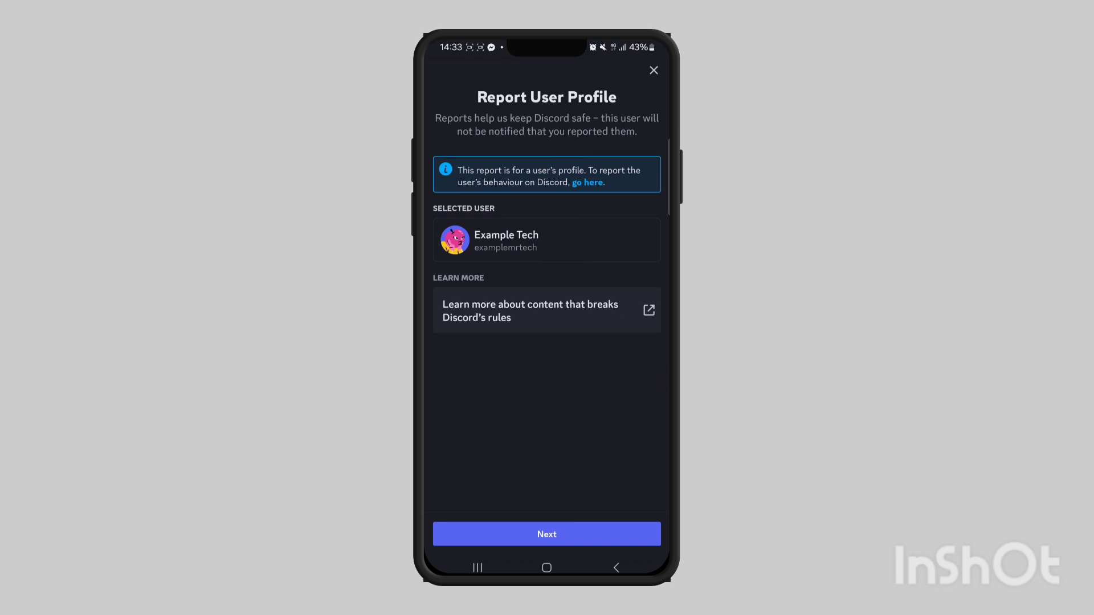
{"action": "left_click", "coordinate": [547, 534]}
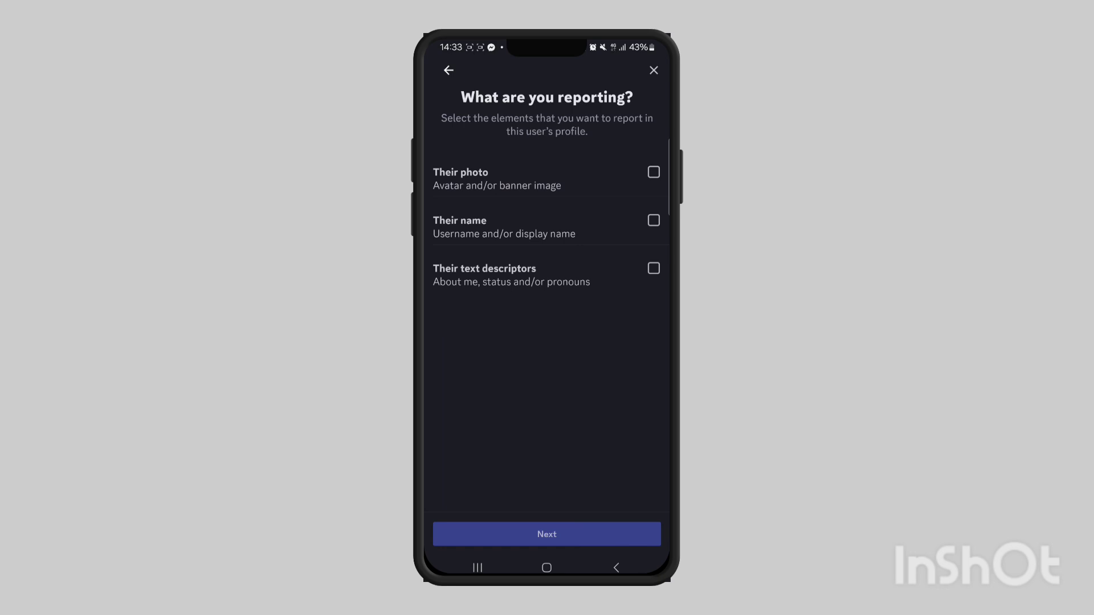
Choose Their text descriptors (not Their name) as the reported element and continue.
{"action": "left_click", "coordinate": [654, 220]}
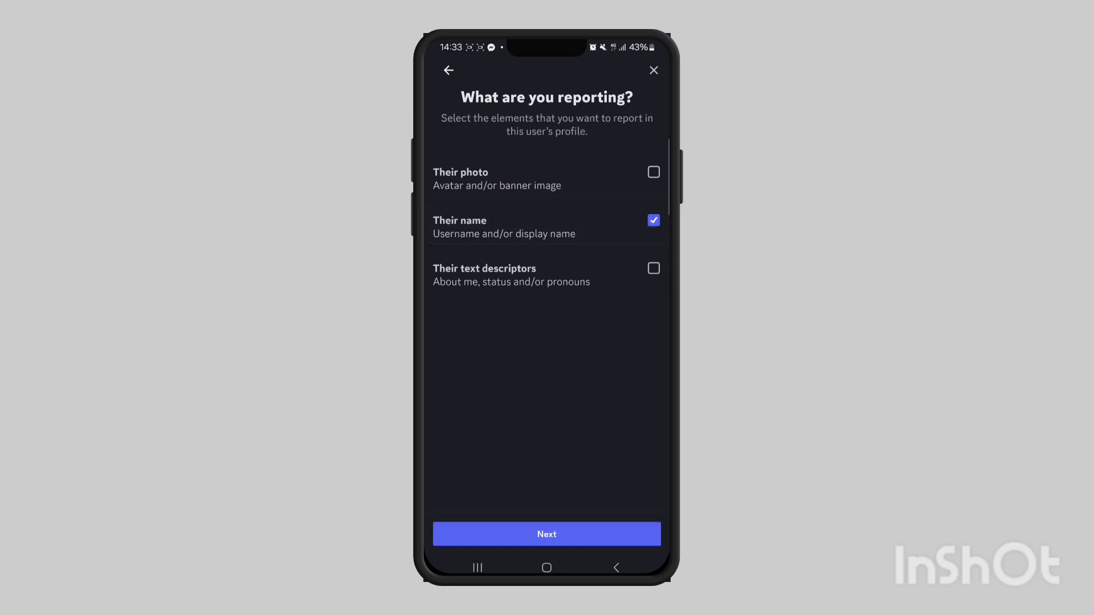
{"action": "left_click", "coordinate": [654, 220]}
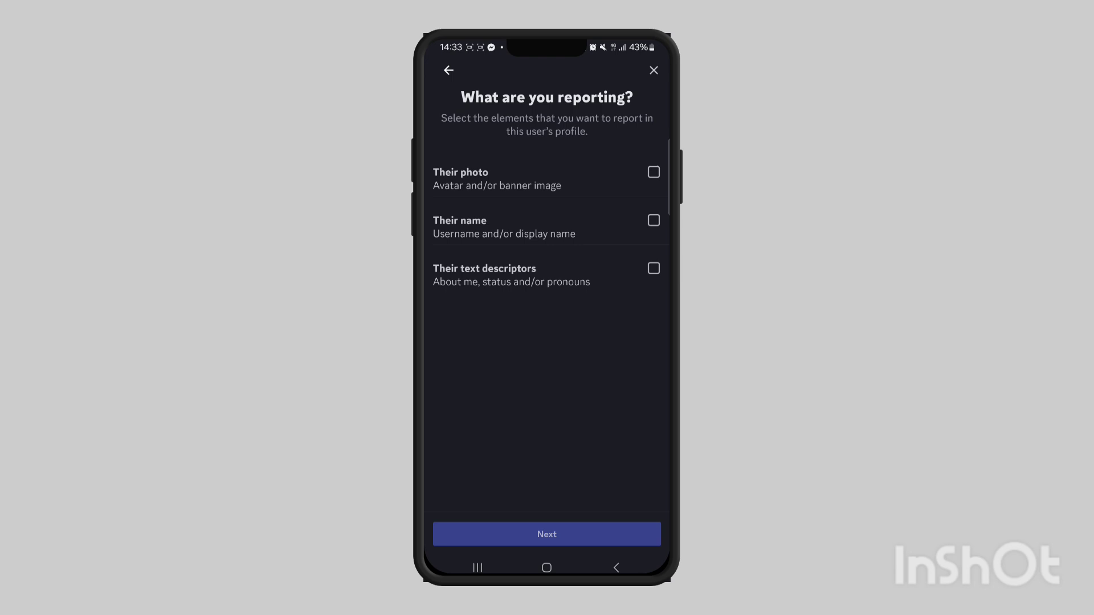
{"action": "left_click", "coordinate": [652, 268]}
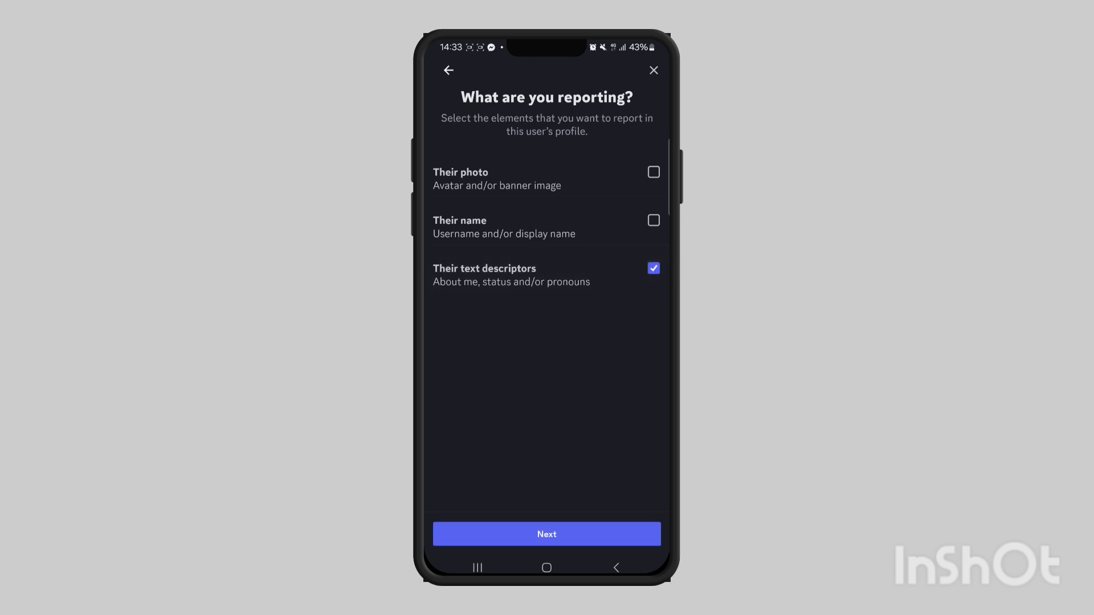
{"action": "left_click", "coordinate": [547, 533]}
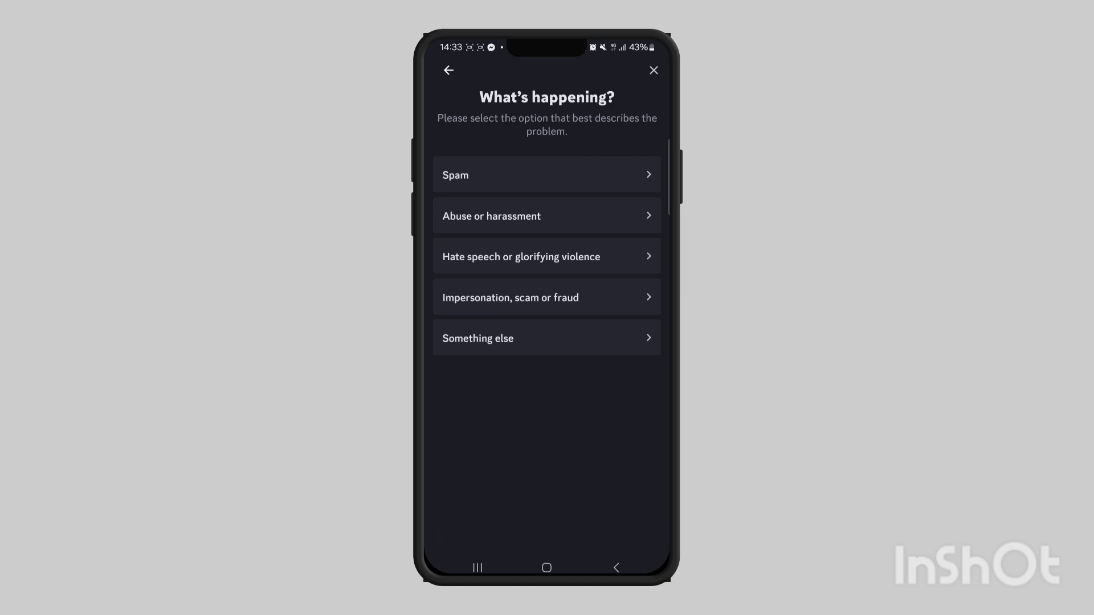
Classify as Something else — This person is too young to use Discord — and answer the age question.
{"action": "left_click", "coordinate": [547, 337]}
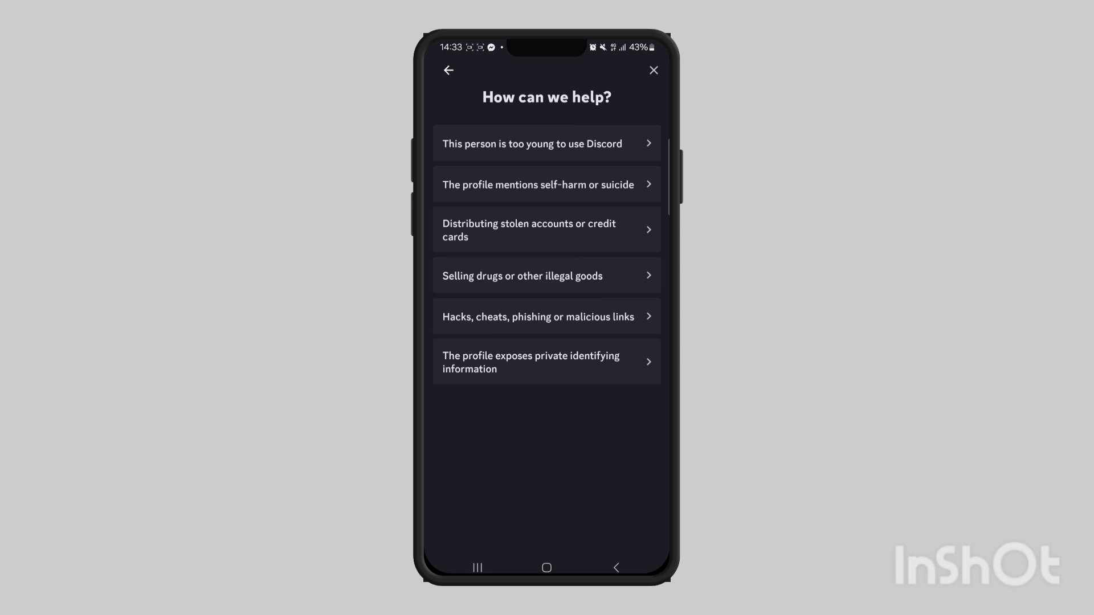
{"action": "left_click", "coordinate": [547, 143]}
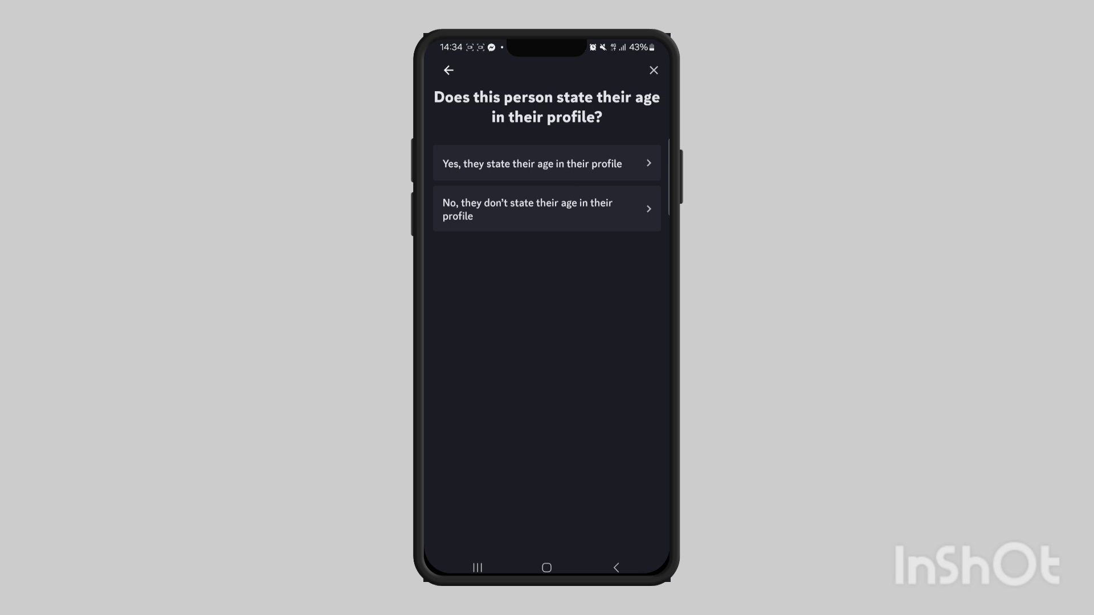
{"action": "left_click", "coordinate": [546, 164]}
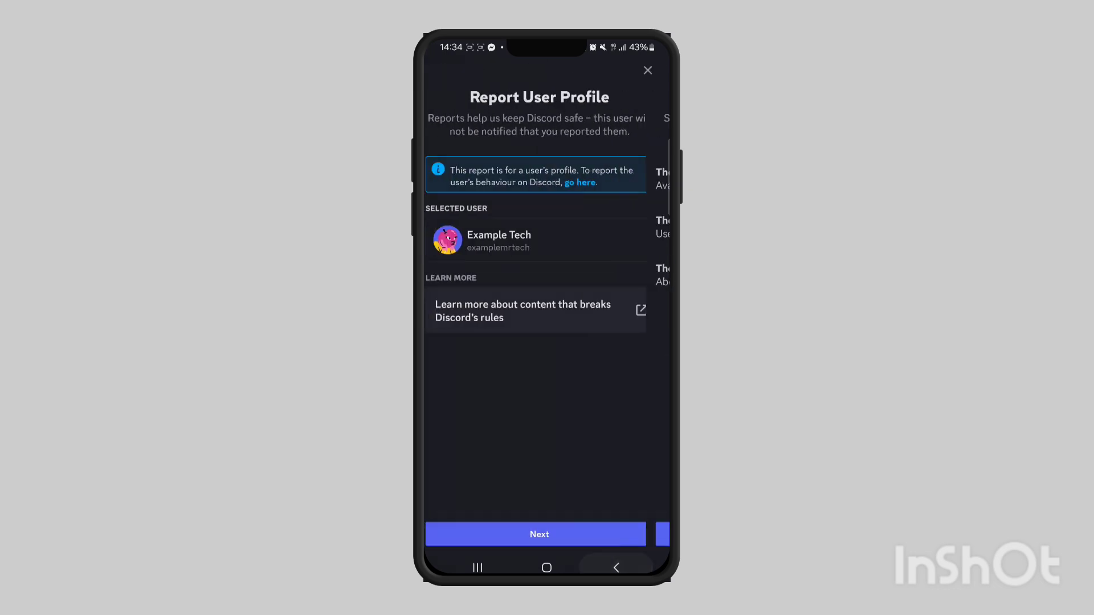
Close the report, return Home and bring up actions for a get-started message in Leonardo.Ai.
{"action": "left_click", "coordinate": [647, 71]}
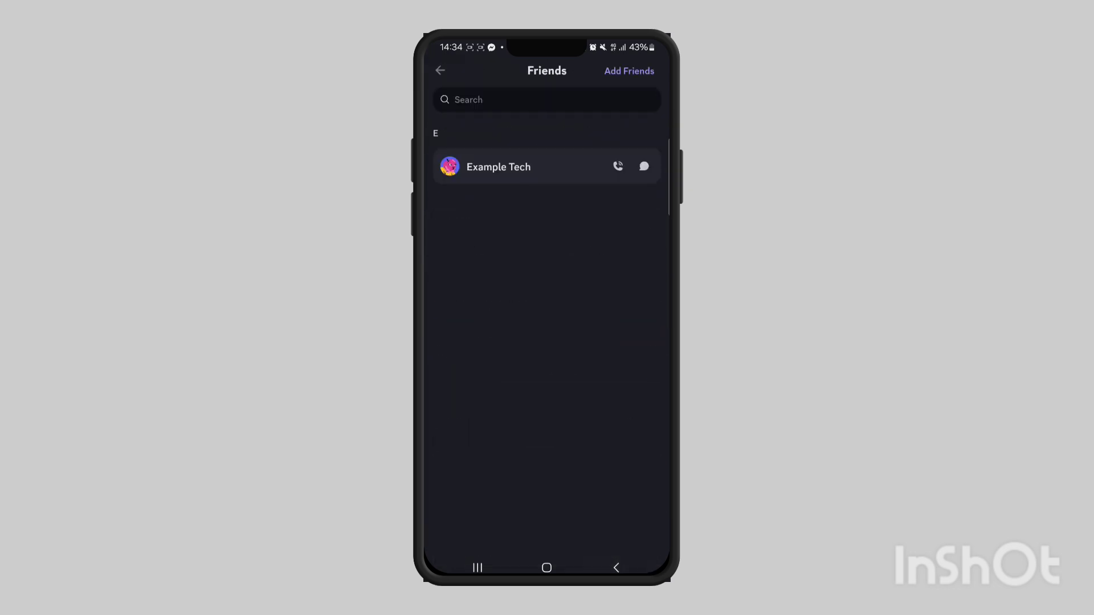
{"action": "left_click", "coordinate": [629, 540]}
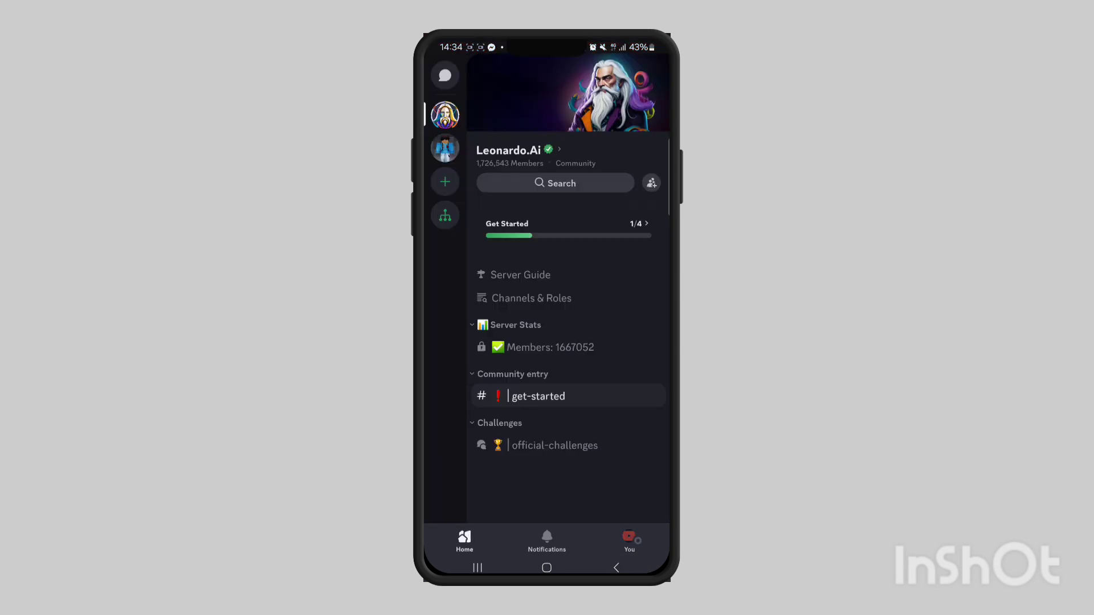
{"action": "left_click", "coordinate": [538, 396]}
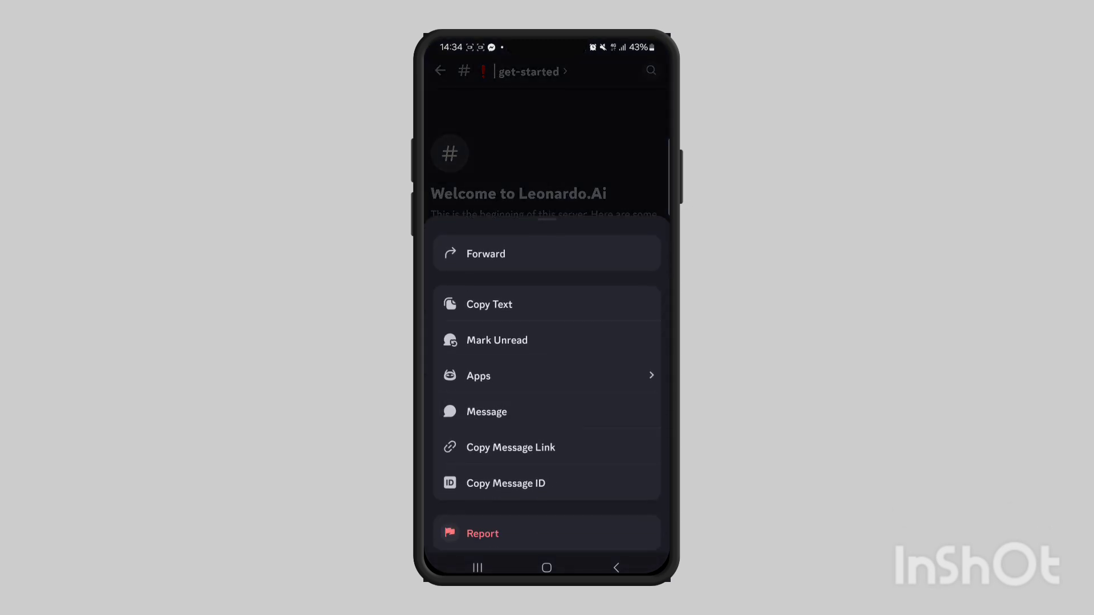
Report the message as from someone too young who states their age, reaching the summary.
{"action": "left_click", "coordinate": [482, 533]}
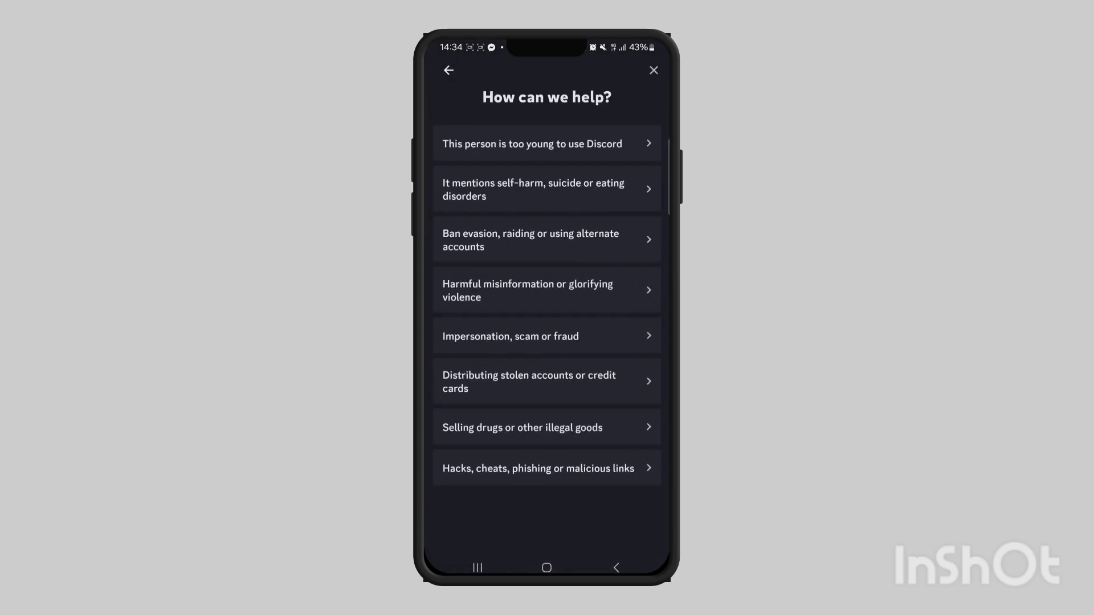
{"action": "left_click", "coordinate": [547, 144]}
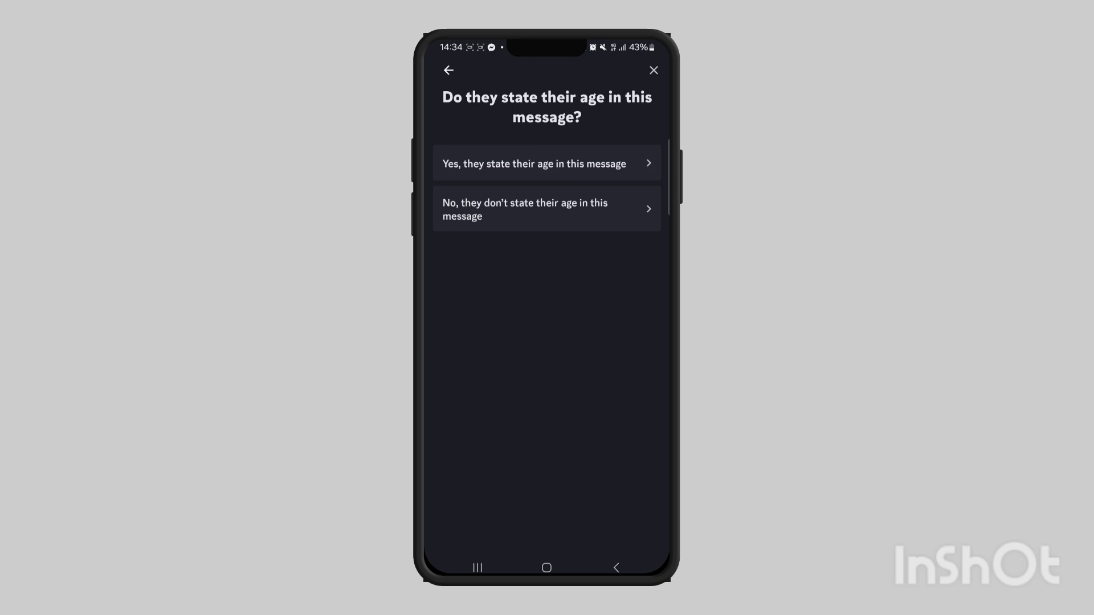
{"action": "left_click", "coordinate": [546, 164]}
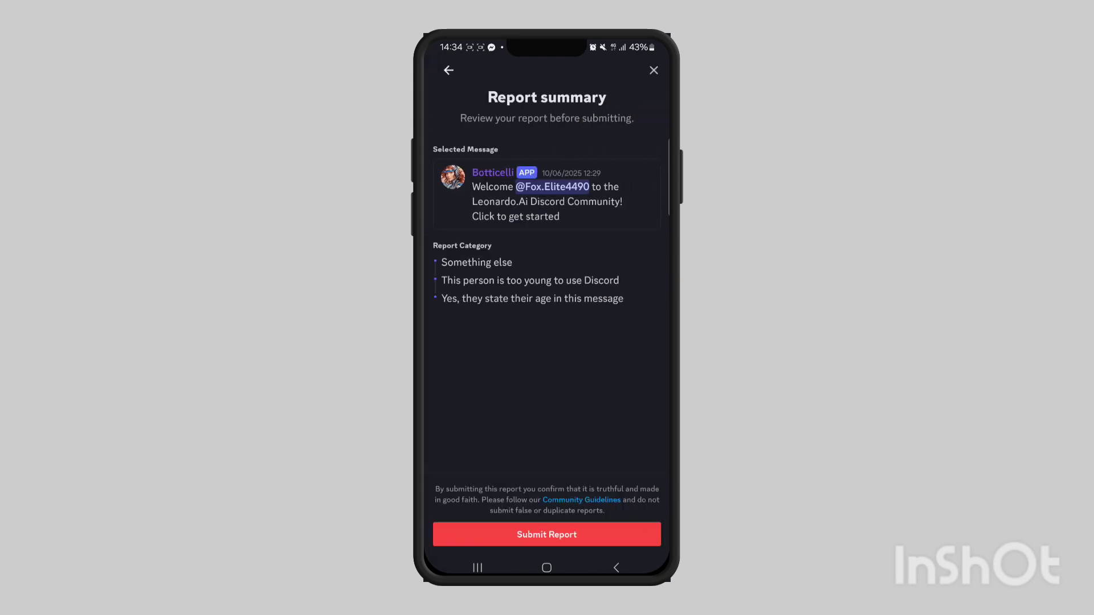